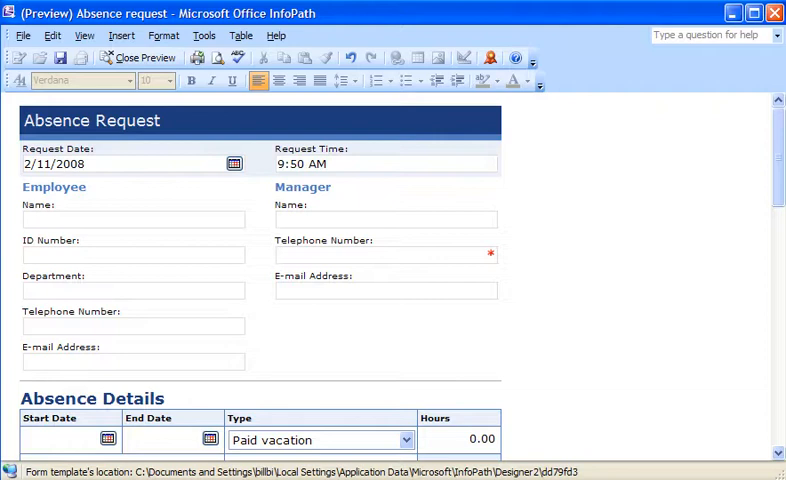
Enter 5555555 as the manager's telephone number, view its full error description and dismiss it
{"action": "left_click", "coordinate": [132, 220]}
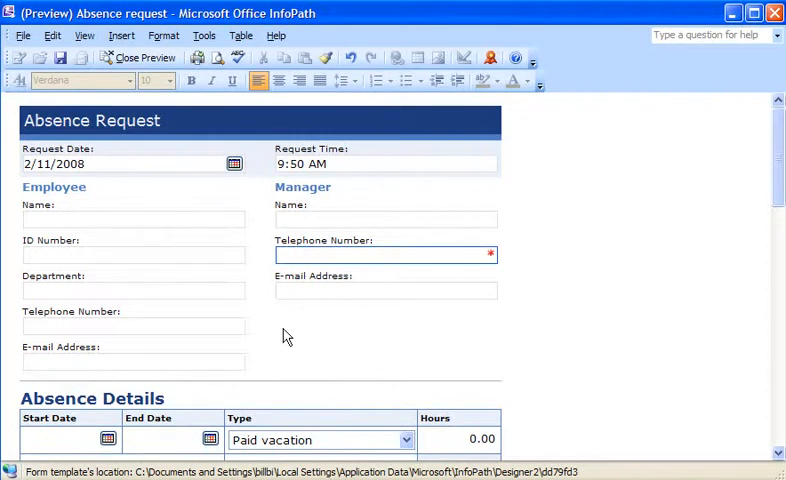
{"action": "type", "text": "5555555"}
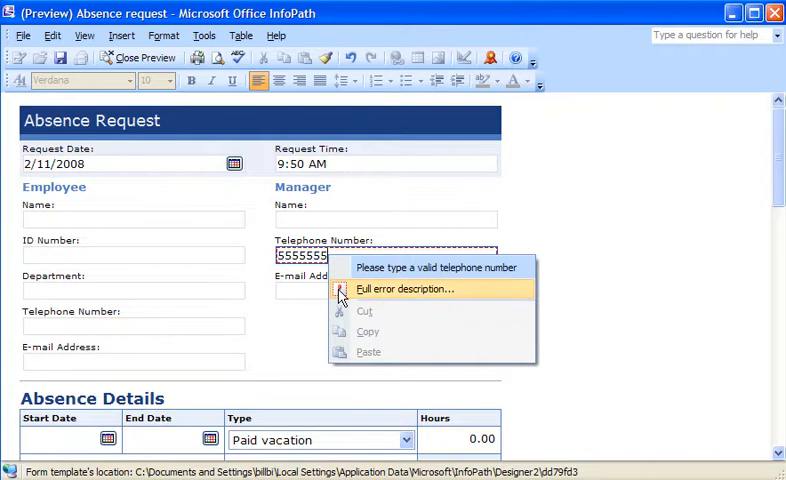
{"action": "left_click", "coordinate": [404, 288]}
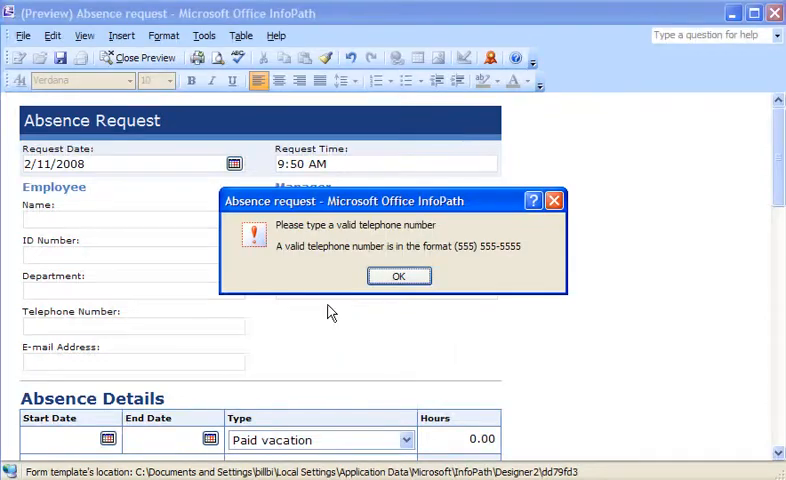
{"action": "left_click", "coordinate": [138, 56]}
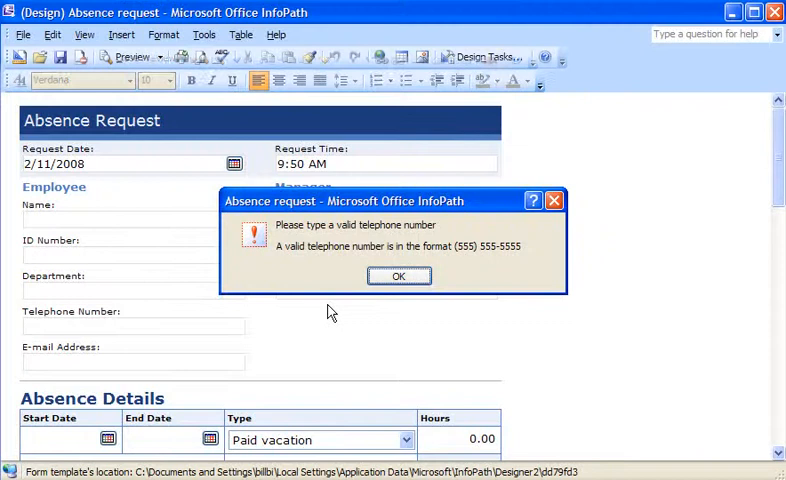
Add a new data validation condition to the telephoneNumberWork box
{"action": "left_click", "coordinate": [398, 276]}
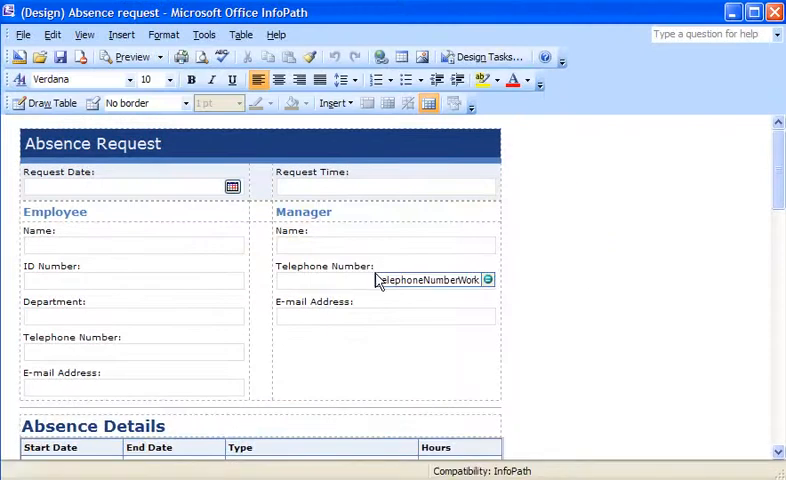
{"action": "right_click", "coordinate": [378, 280]}
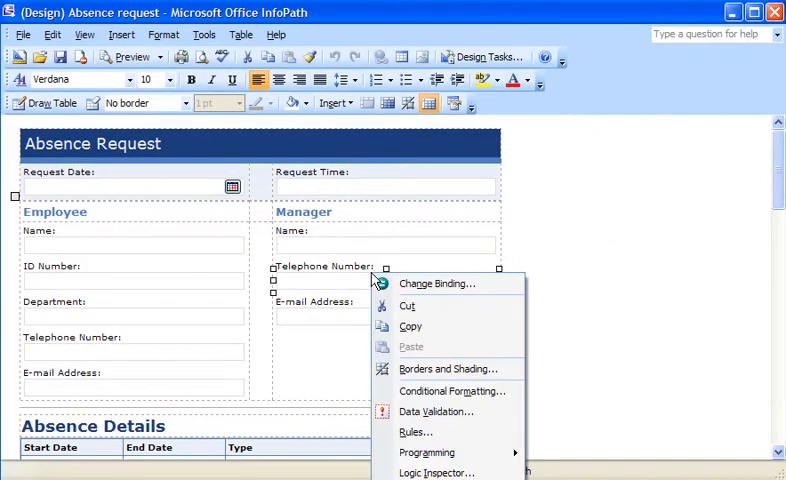
{"action": "mouse_move", "coordinate": [438, 412]}
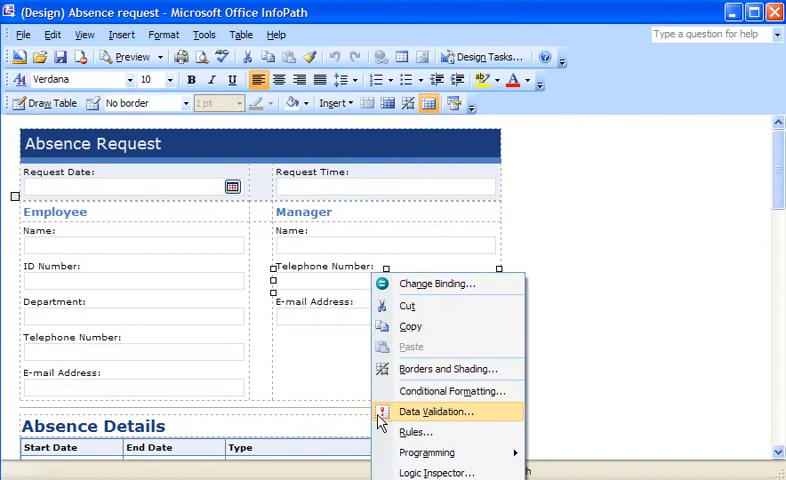
{"action": "left_click", "coordinate": [438, 412]}
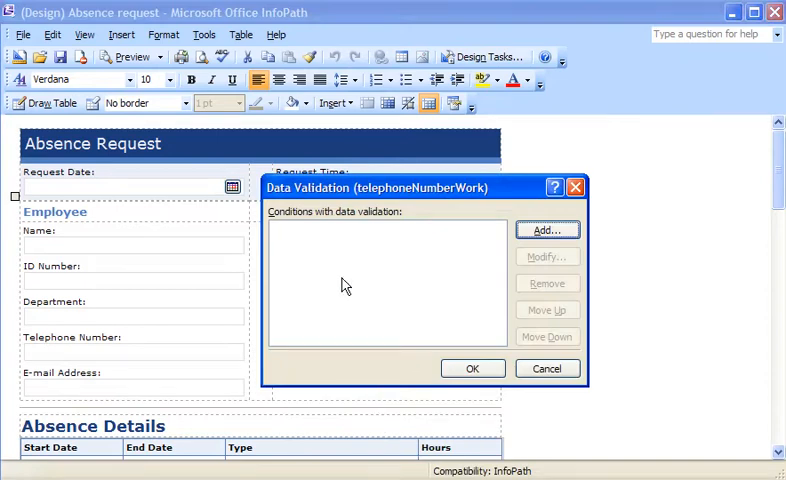
{"action": "mouse_move", "coordinate": [382, 234]}
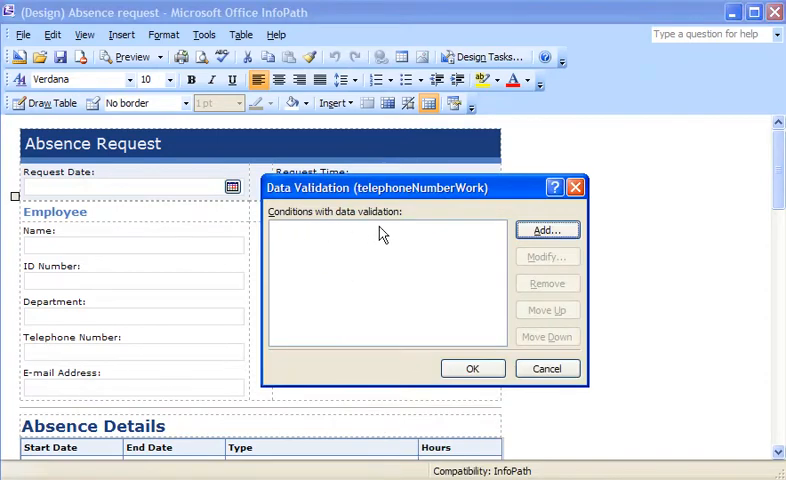
{"action": "left_click", "coordinate": [546, 230]}
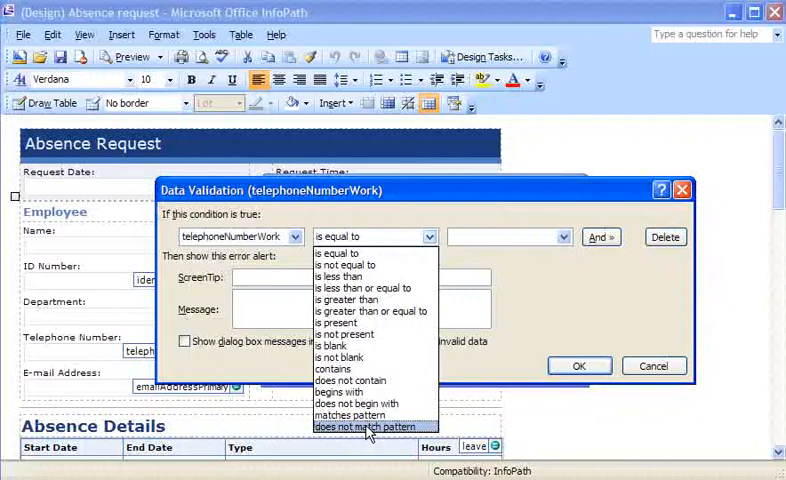
Make the condition 'does not match pattern' against the standard Phone number pattern
{"action": "left_click", "coordinate": [368, 428]}
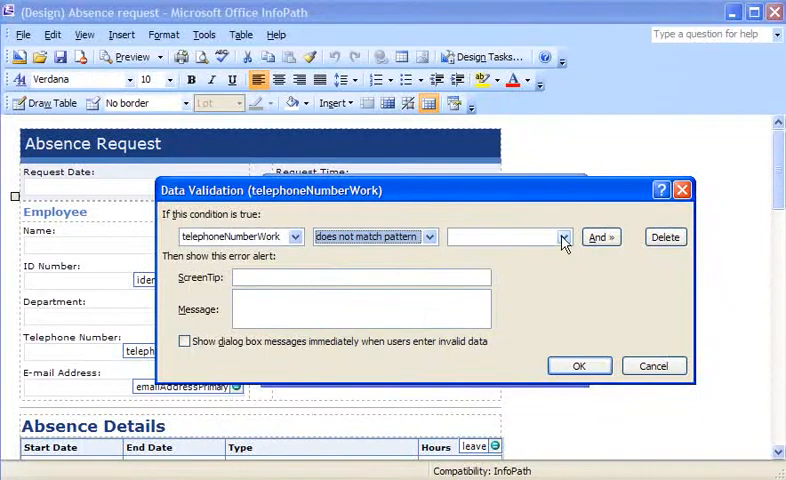
{"action": "left_click", "coordinate": [564, 236]}
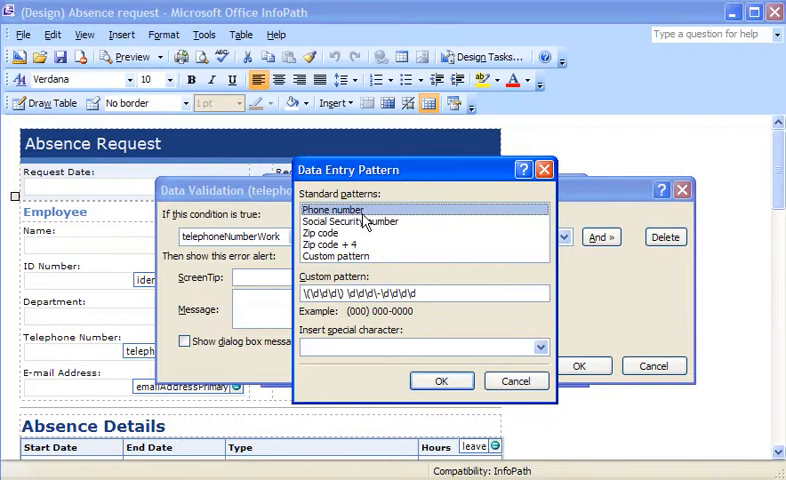
{"action": "left_click", "coordinate": [440, 380]}
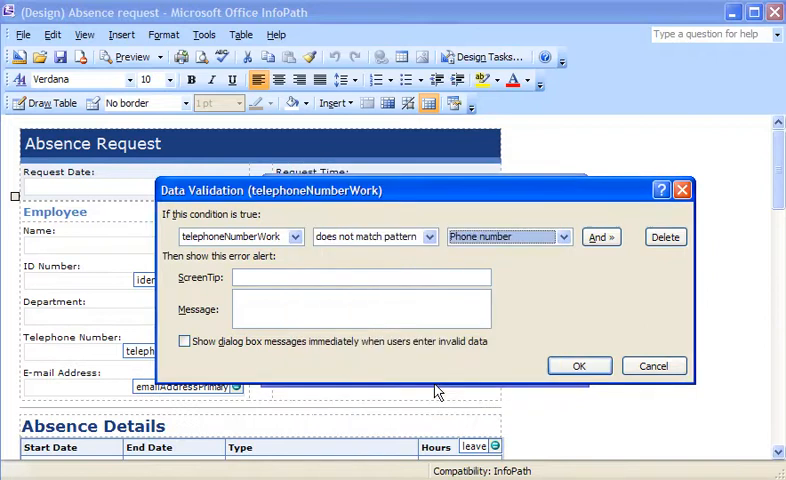
{"action": "mouse_move", "coordinate": [500, 256]}
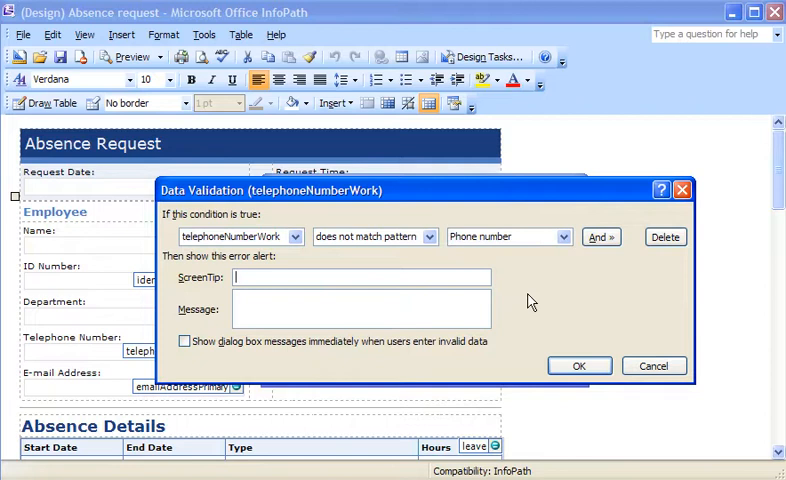
{"action": "type", "text": "Please type a valid telephone number"}
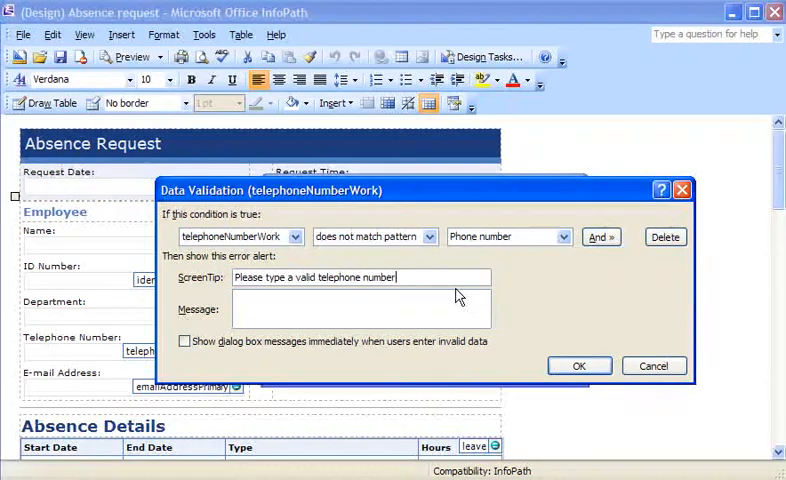
{"action": "type", "text": "A valid telephone number is in the form (555) 555-5555"}
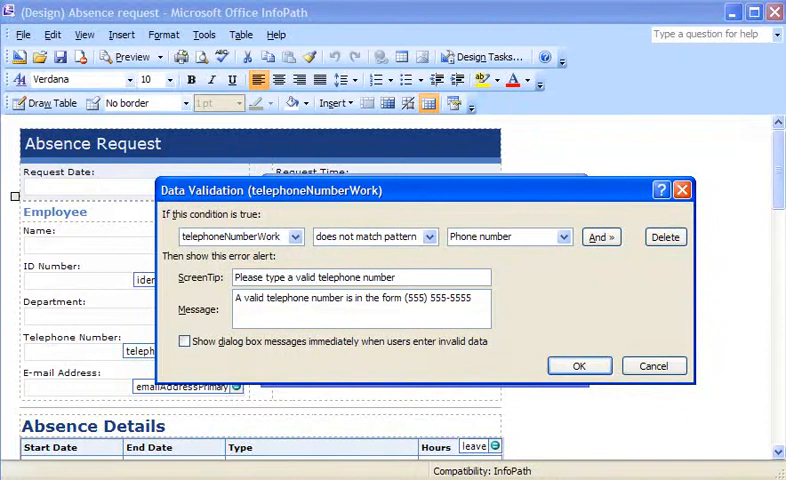
{"action": "left_click", "coordinate": [580, 364]}
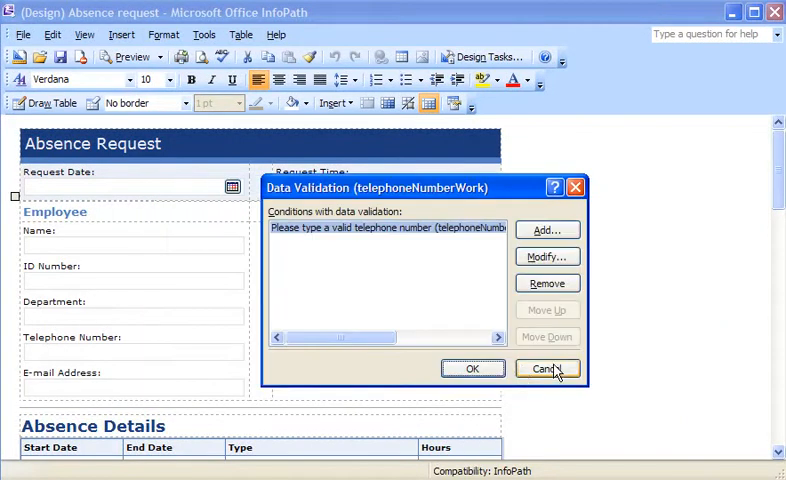
{"action": "left_click", "coordinate": [548, 368]}
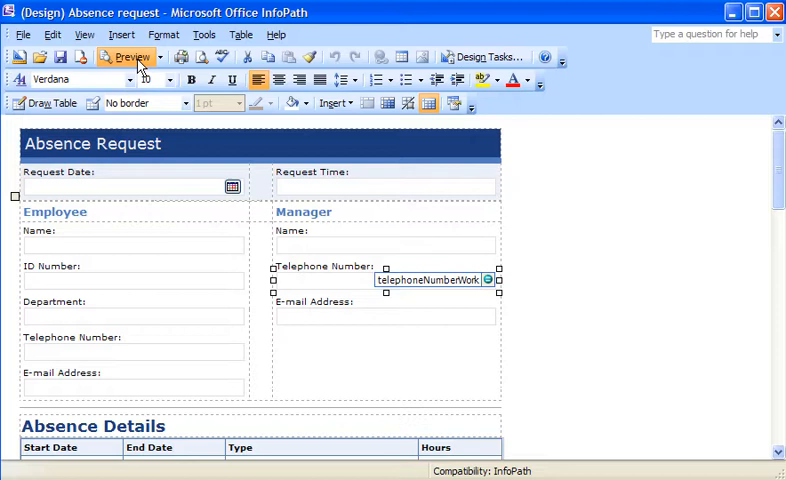
Preview the form, enter 5555555 as the manager's number, read its full error description and dismiss it
{"action": "left_click", "coordinate": [128, 56]}
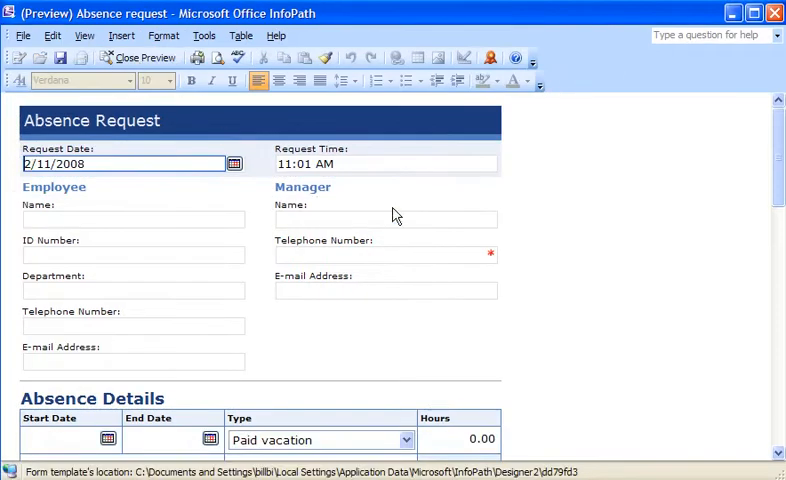
{"action": "left_click", "coordinate": [384, 254]}
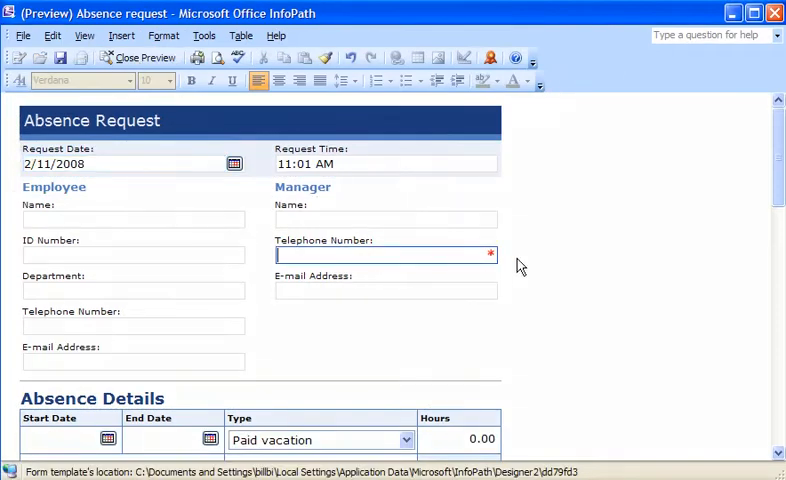
{"action": "type", "text": "5555555"}
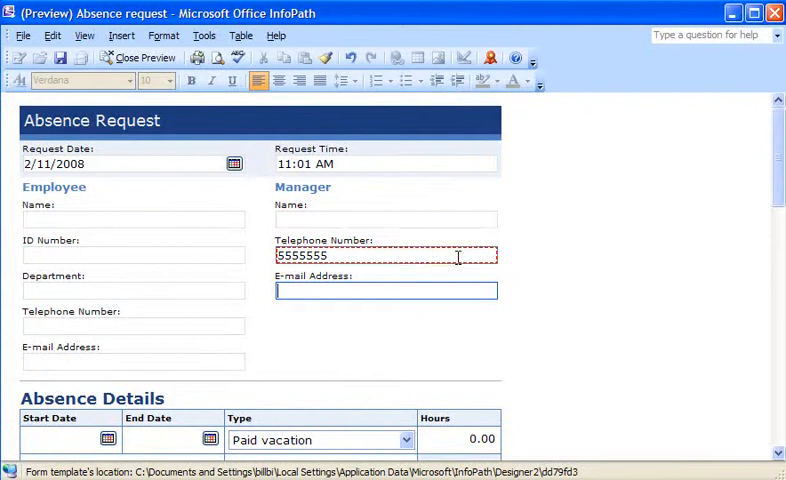
{"action": "right_click", "coordinate": [384, 256]}
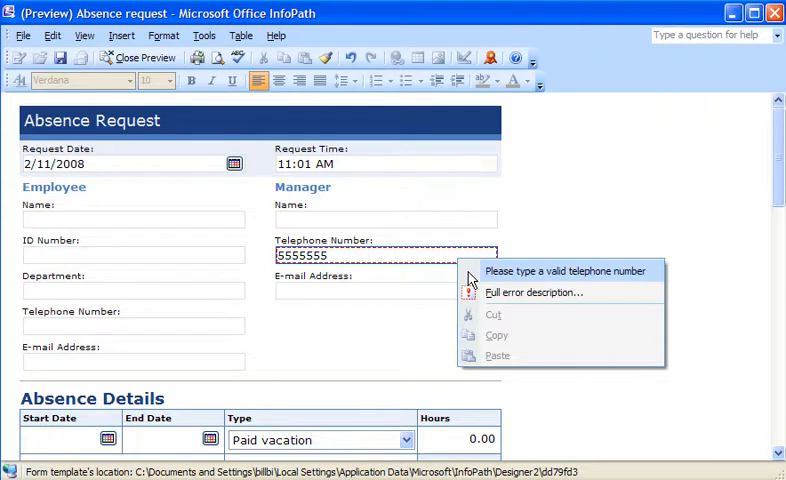
{"action": "mouse_move", "coordinate": [474, 286]}
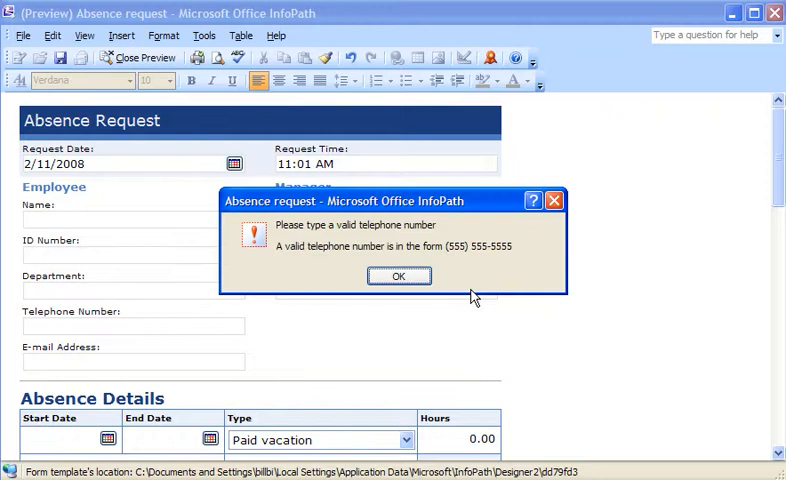
{"action": "left_click", "coordinate": [398, 276]}
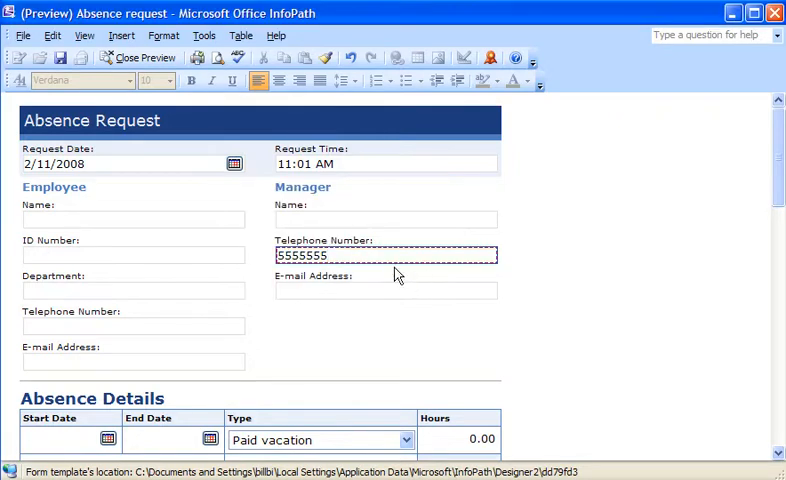